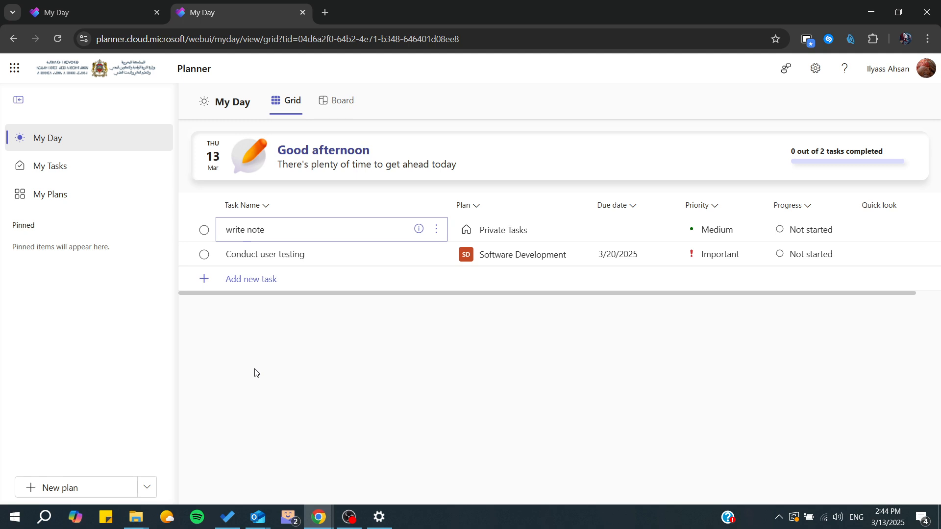
mouse_move(89, 47)
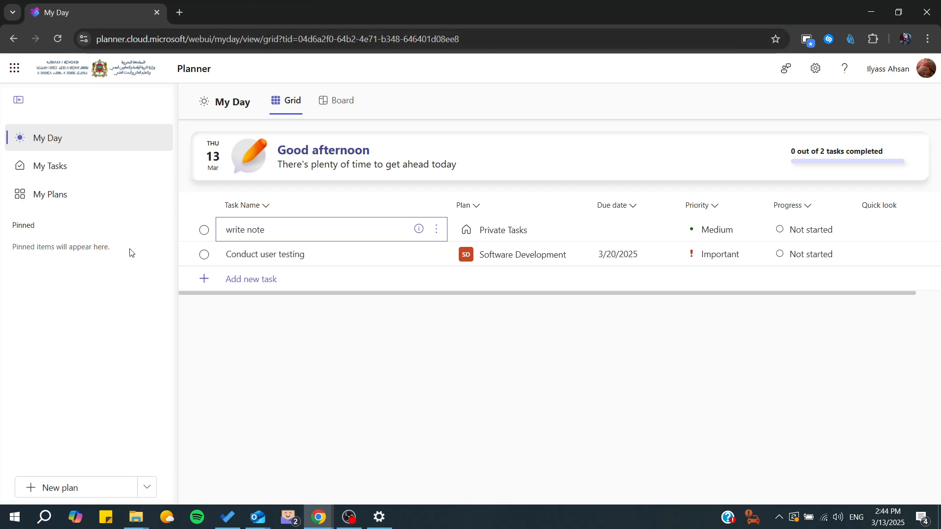
mouse_move(150, 89)
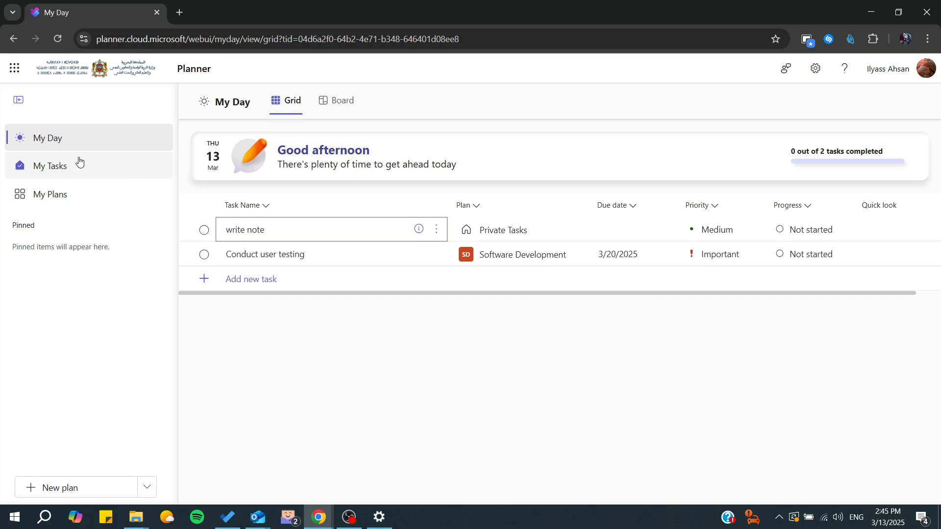
mouse_move(55, 197)
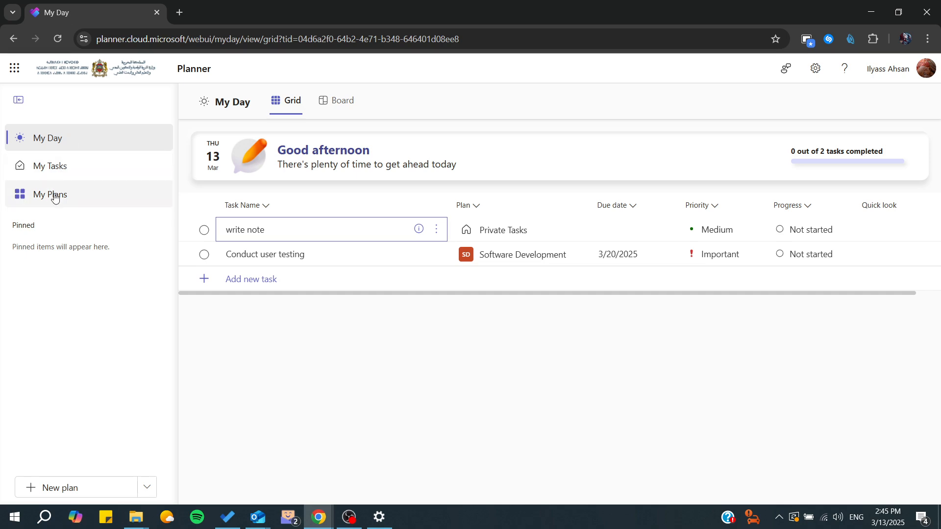
mouse_move(272, 280)
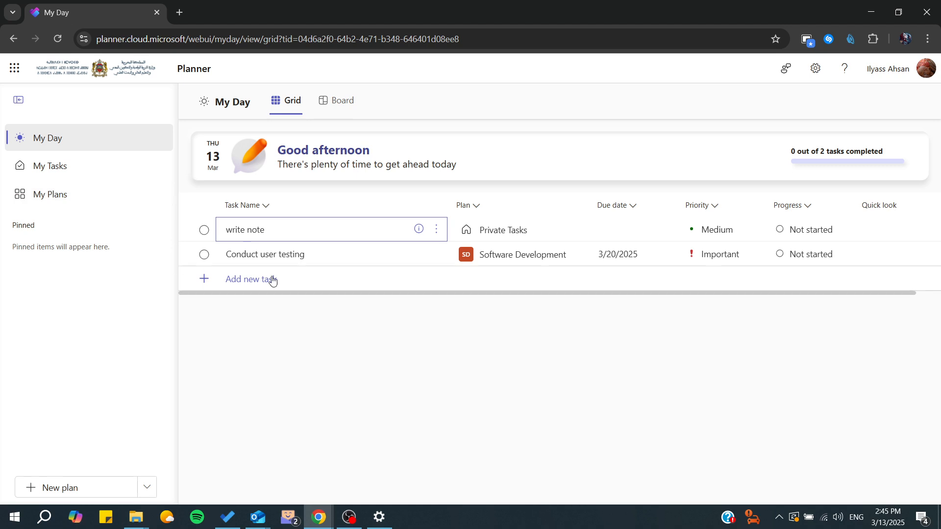
mouse_move(200, 230)
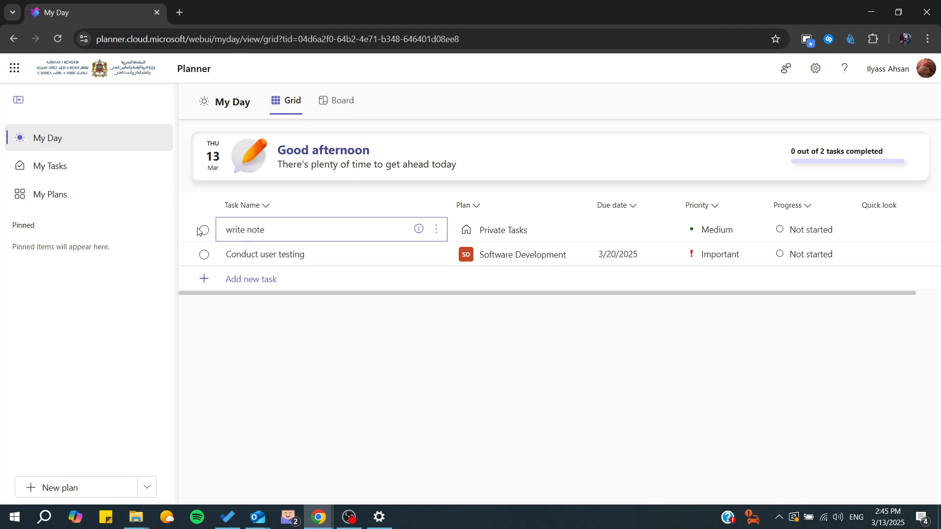
Step: Go from My Day to My Plans and open the Testing plan from the Recent list
left_click(50, 194)
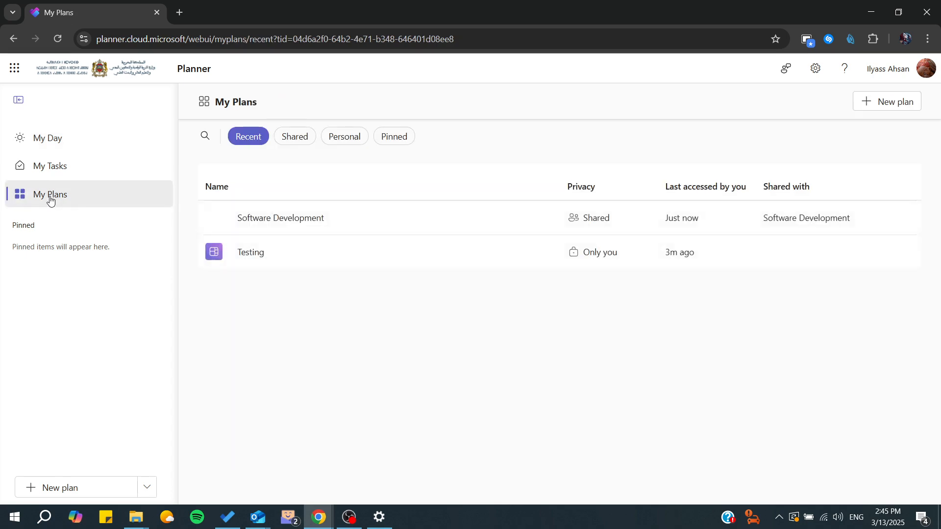
mouse_move(113, 223)
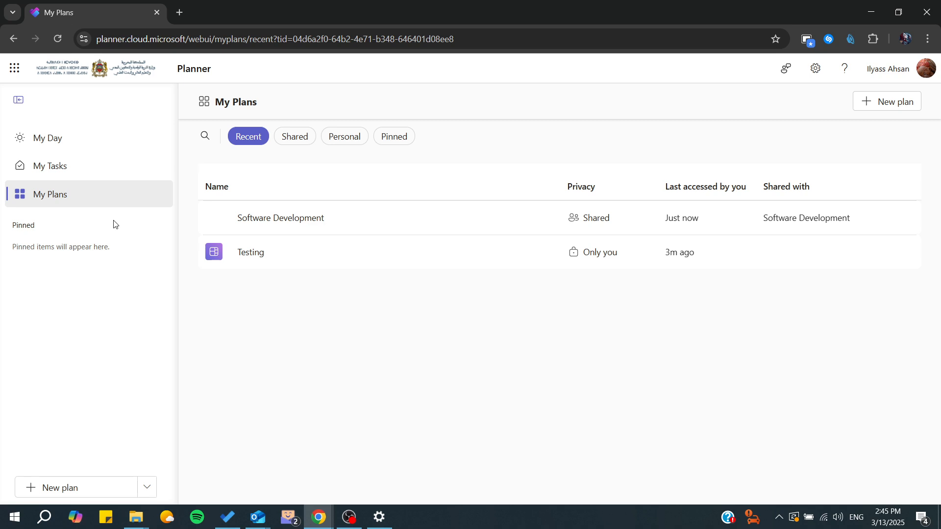
mouse_move(75, 221)
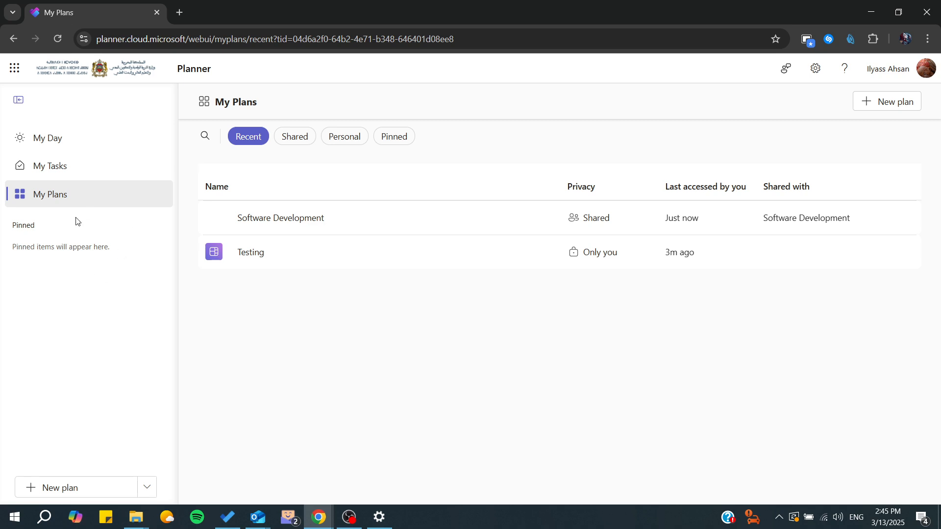
mouse_move(435, 385)
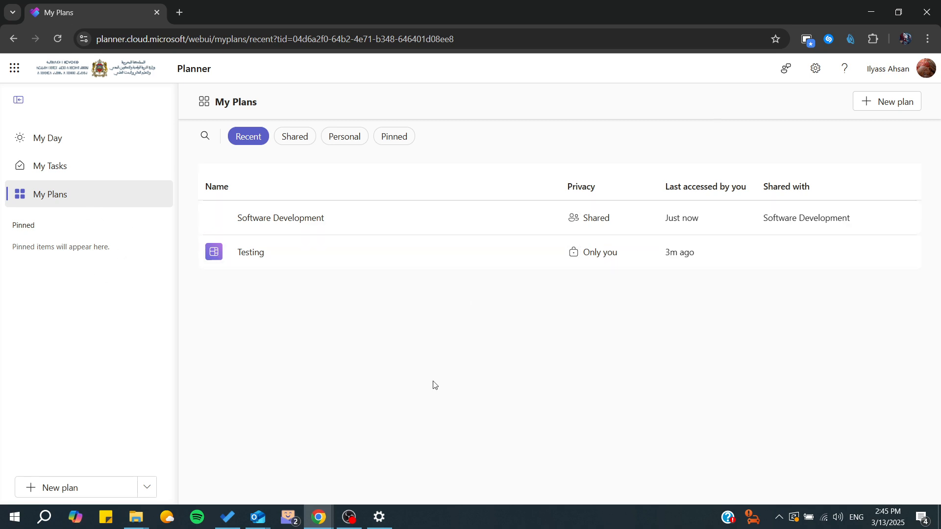
mouse_move(372, 290)
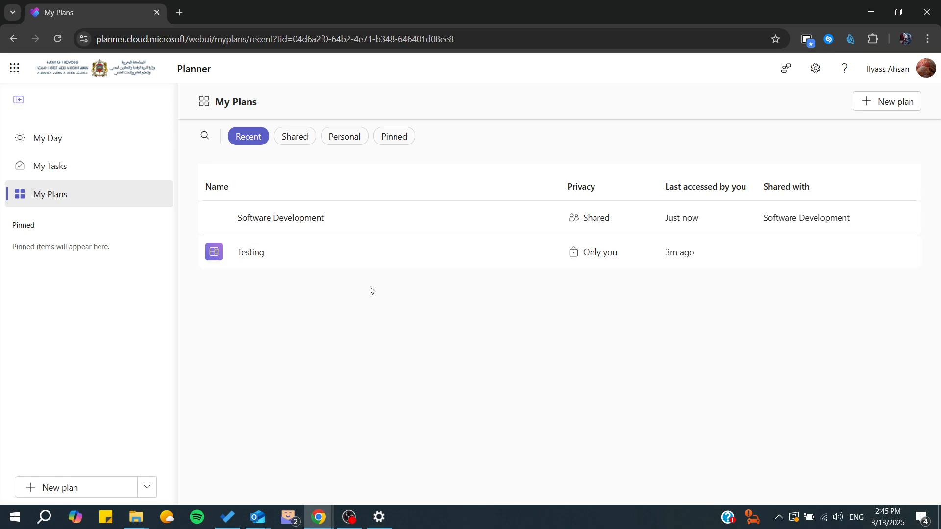
left_click(250, 253)
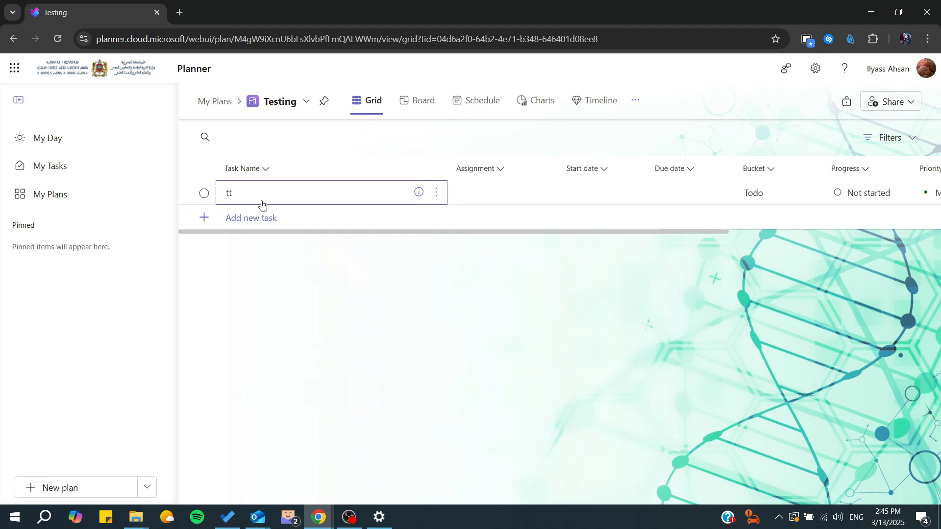
left_click(539, 192)
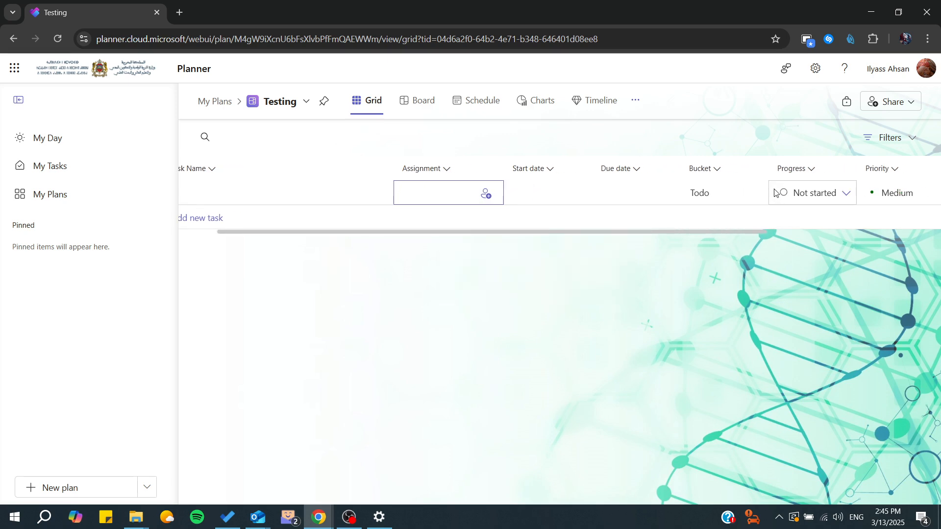
scroll("right", 3)
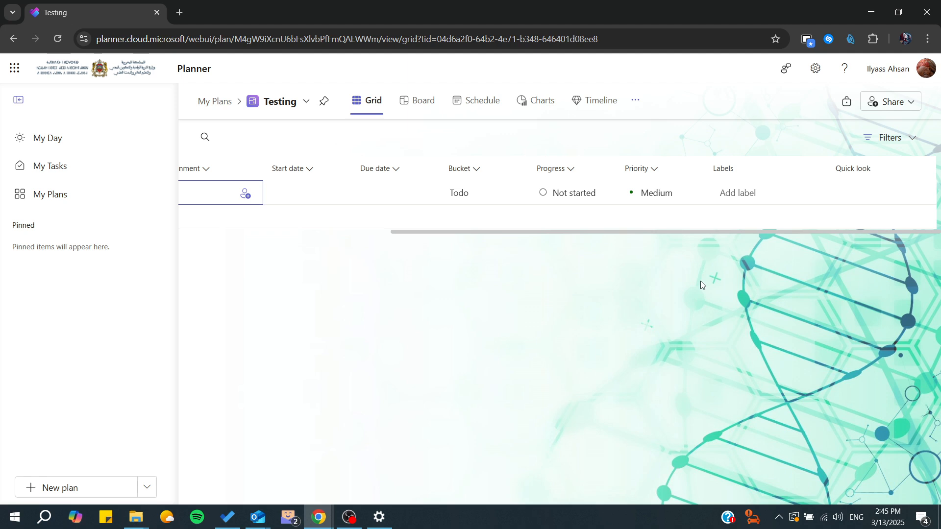
mouse_move(325, 126)
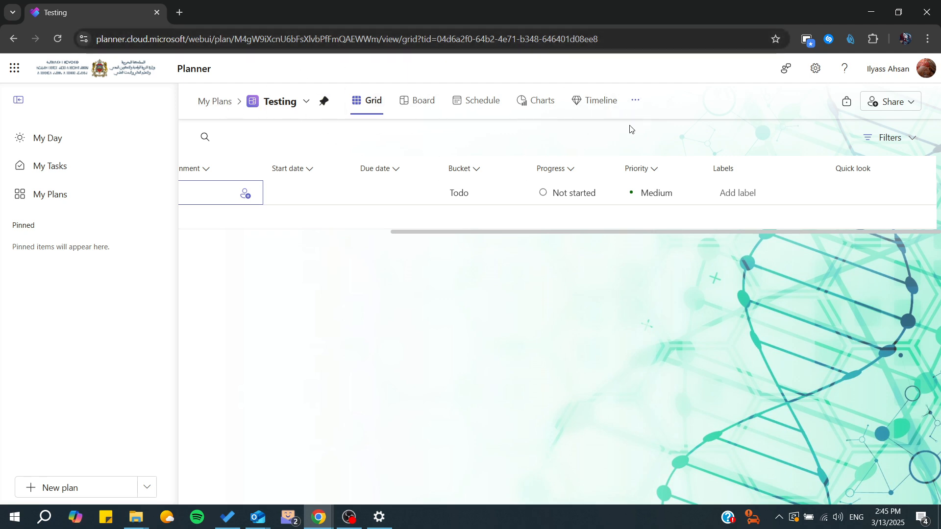
left_click(635, 100)
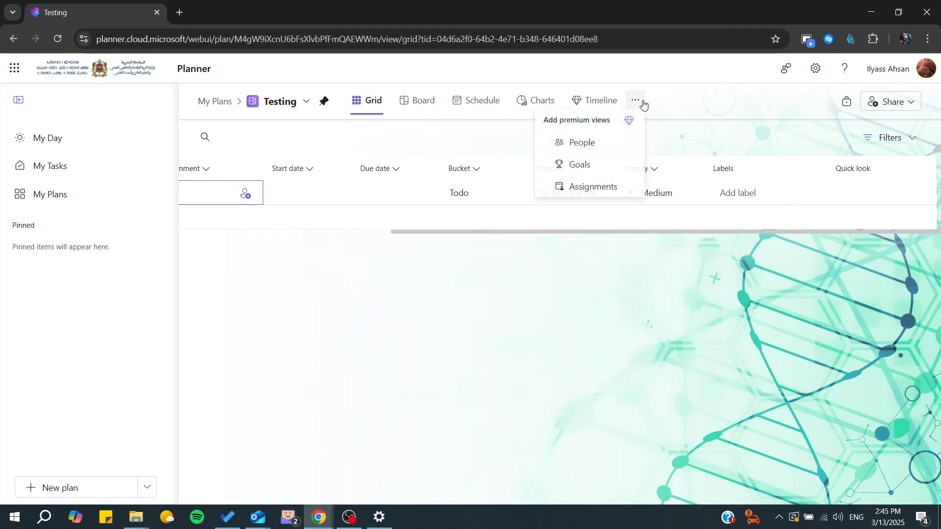
mouse_move(557, 141)
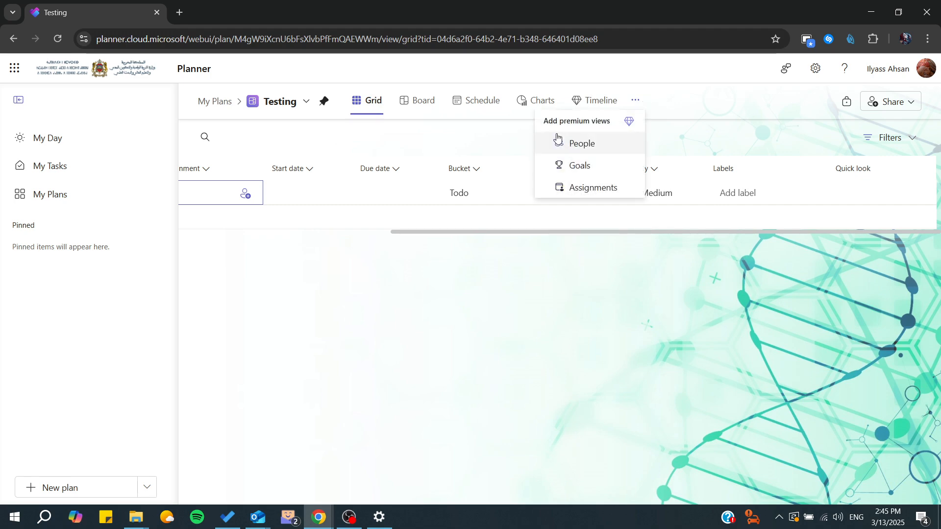
left_click(474, 300)
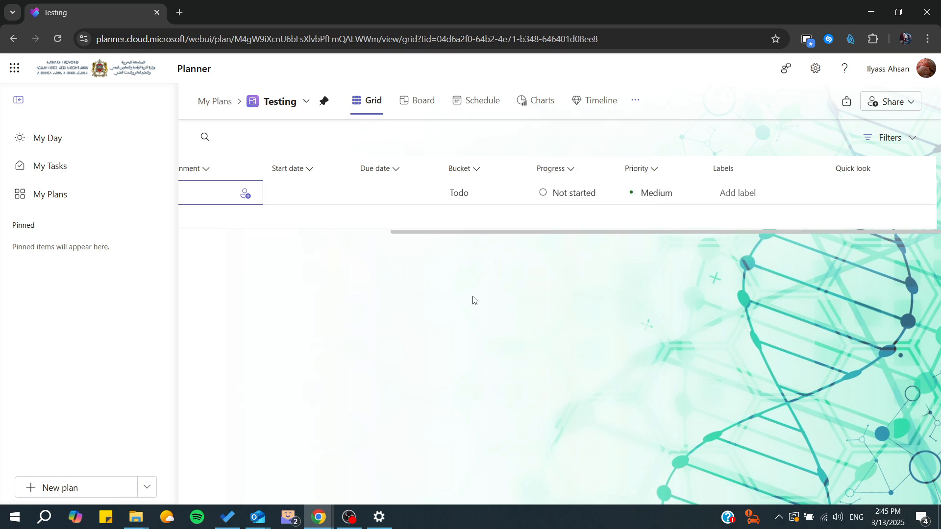
mouse_move(433, 274)
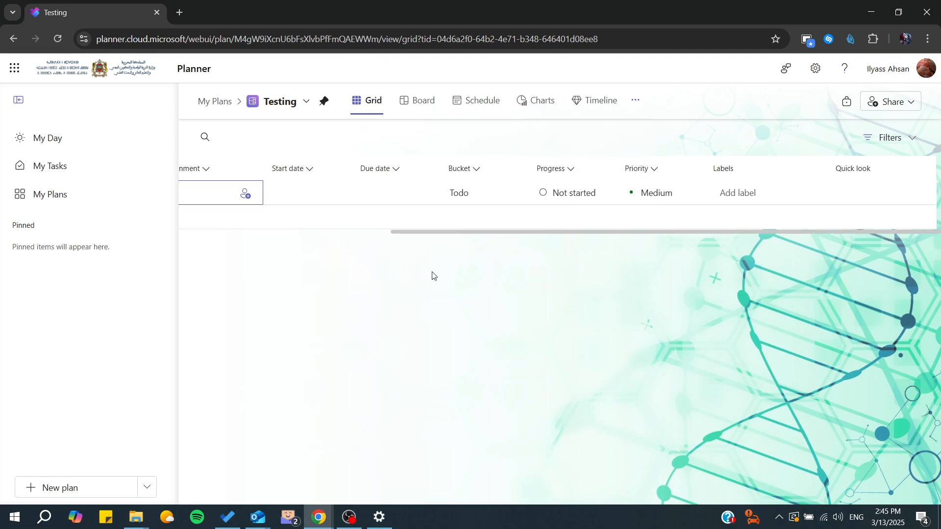
left_click(305, 100)
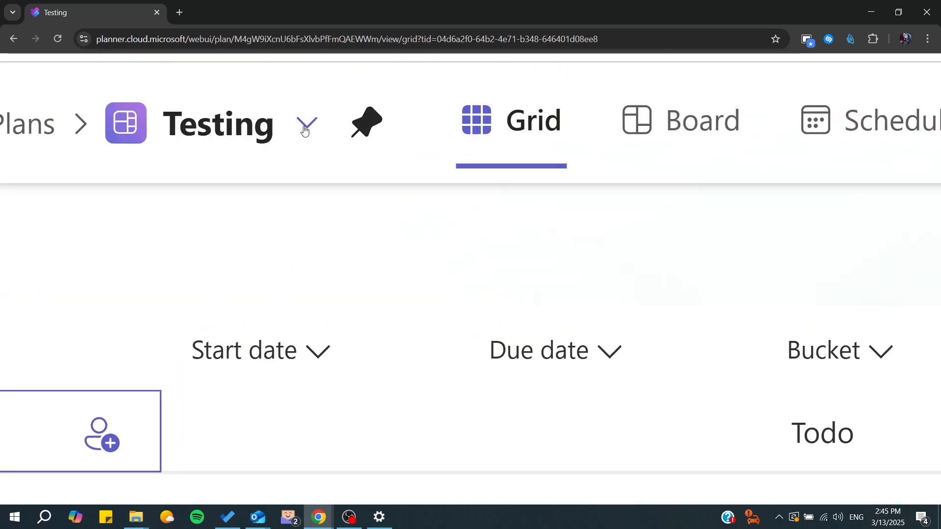
Step: Choose the colourful diagonal-stripes background in the Testing plan's details and close the panel
left_click(305, 124)
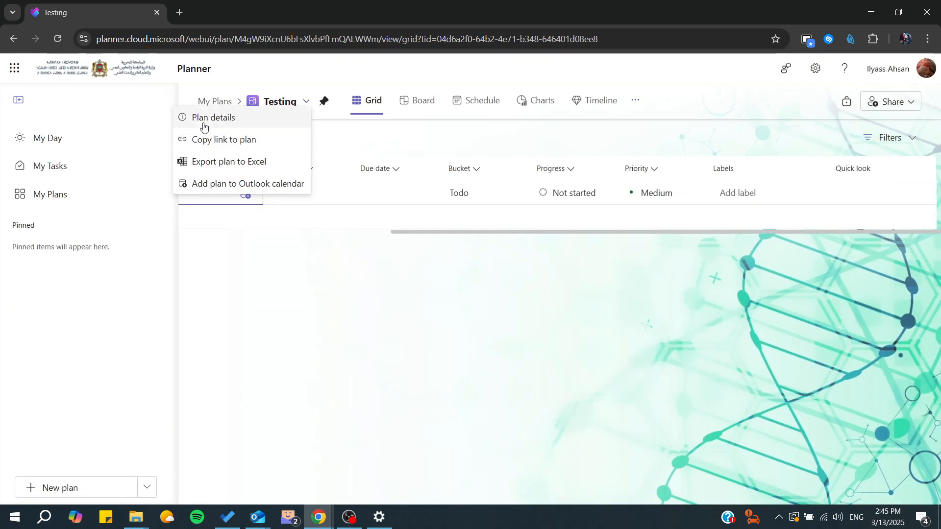
mouse_move(192, 145)
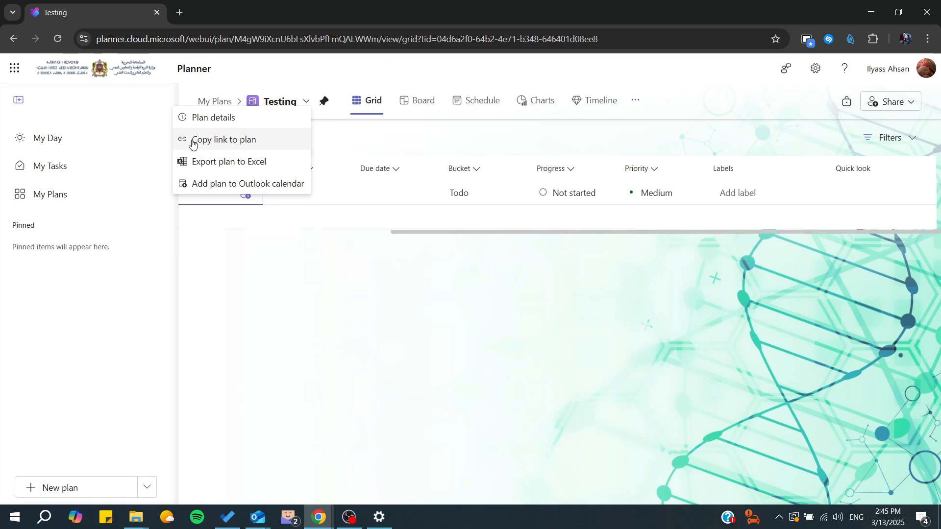
left_click(214, 117)
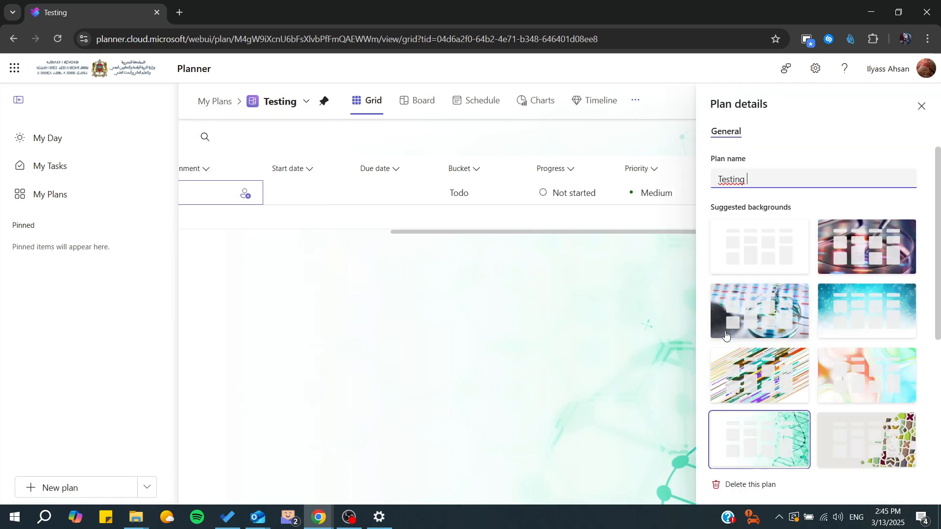
left_click(758, 375)
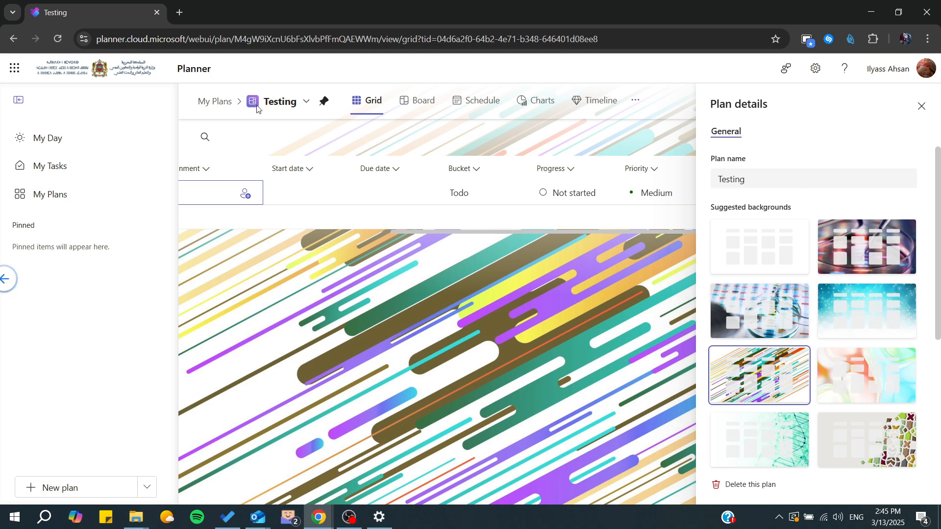
left_click(309, 102)
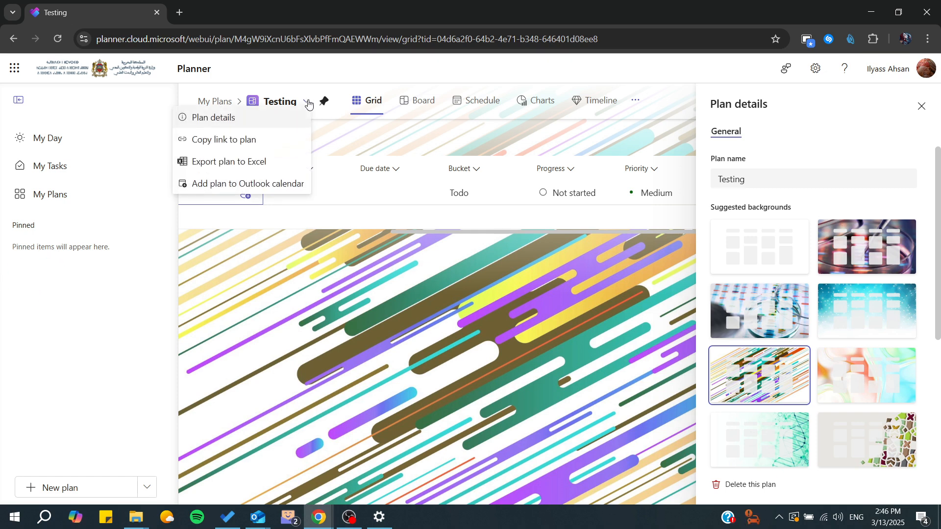
mouse_move(213, 176)
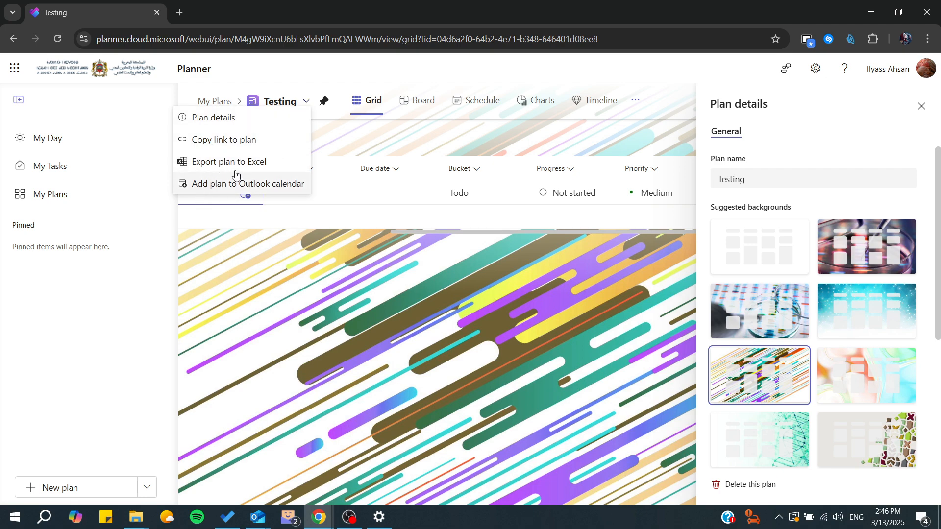
mouse_move(222, 167)
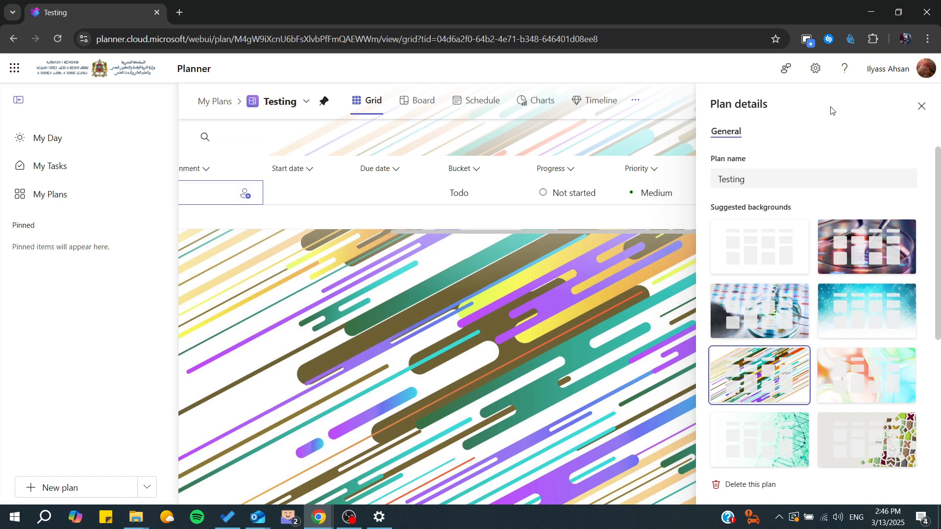
left_click(305, 101)
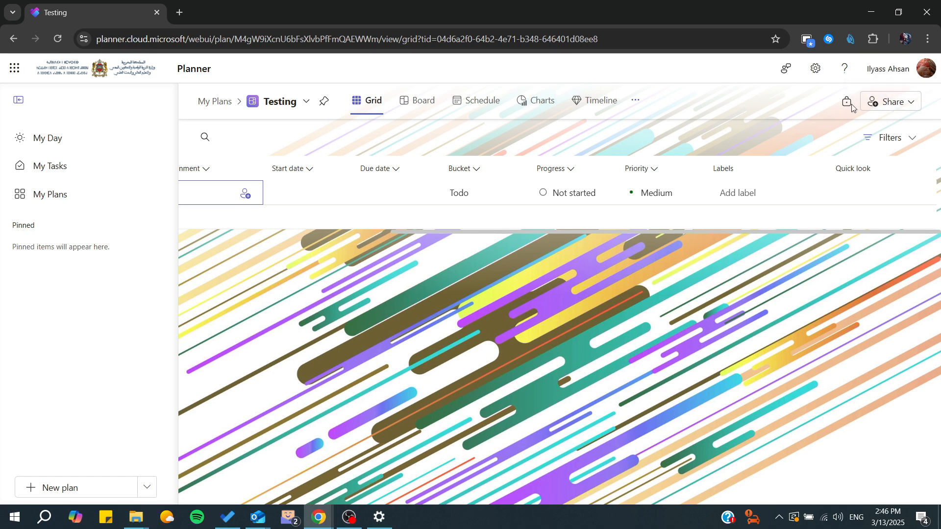
Step: Open Software Development from My Plans and start Copy plan from its name dropdown
left_click(50, 194)
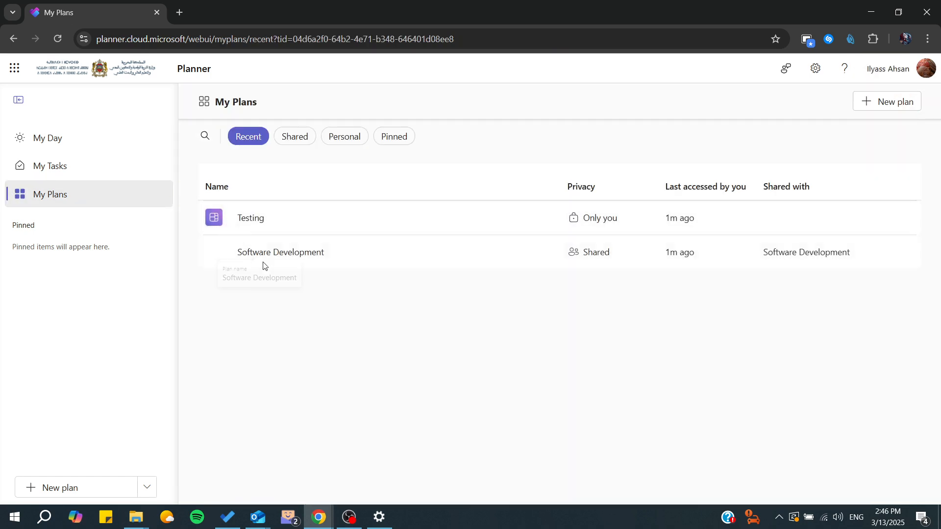
left_click(280, 251)
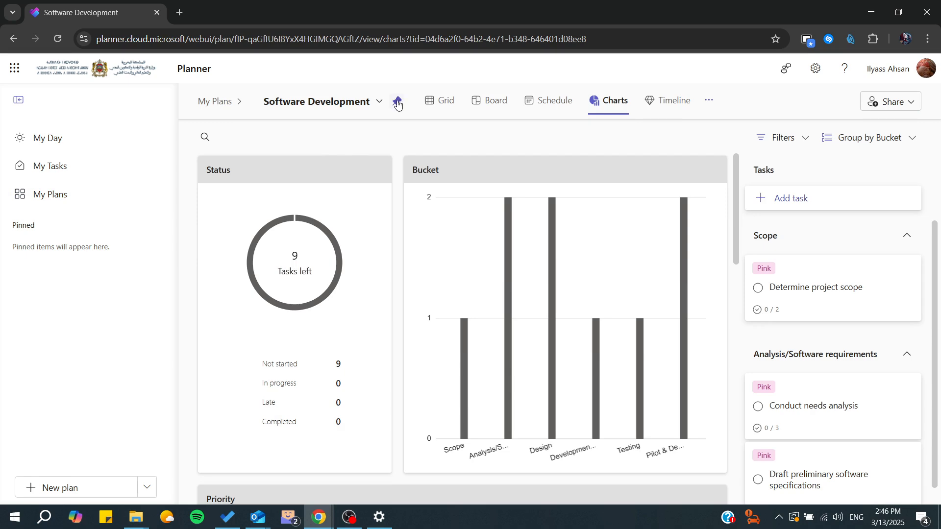
left_click(380, 101)
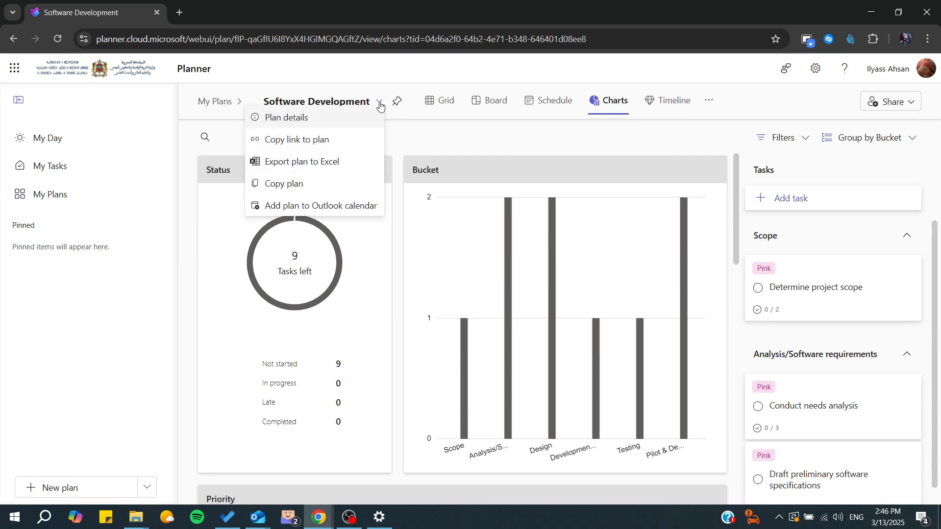
left_click(284, 183)
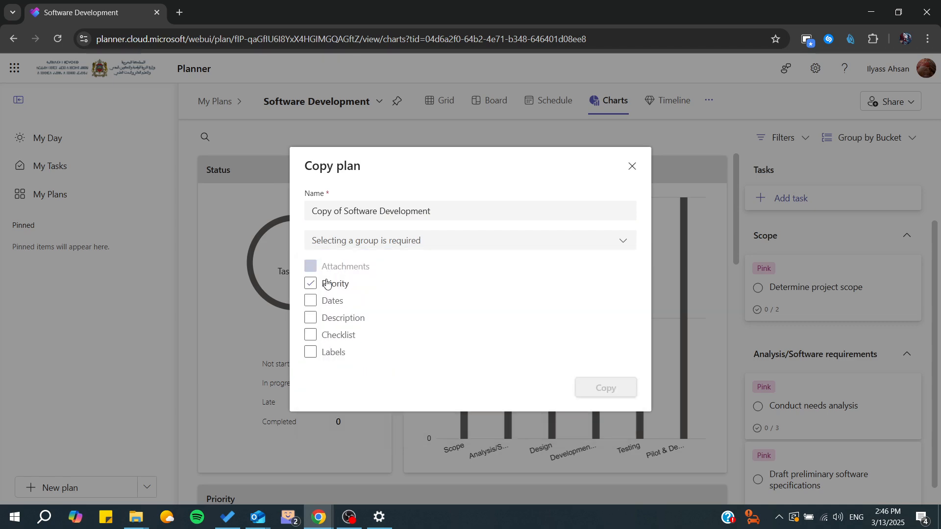
Step: Tick Priority, Dates, Description, Checklist and Labels for the copy, then close the dialog without copying
left_click(310, 301)
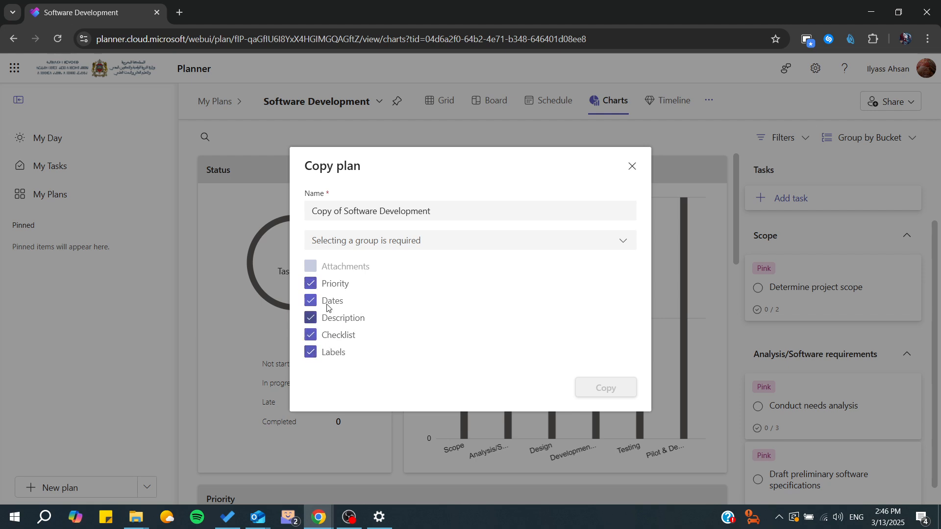
left_click(469, 241)
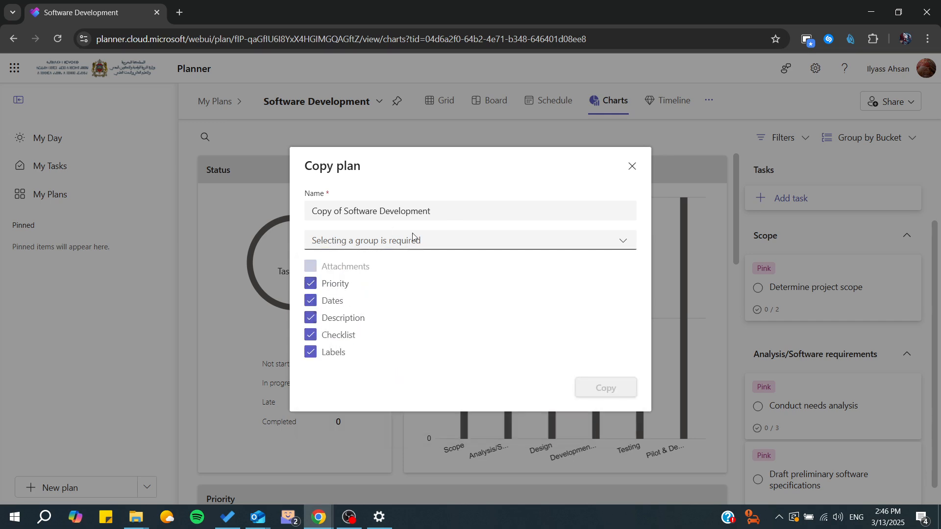
left_click(632, 165)
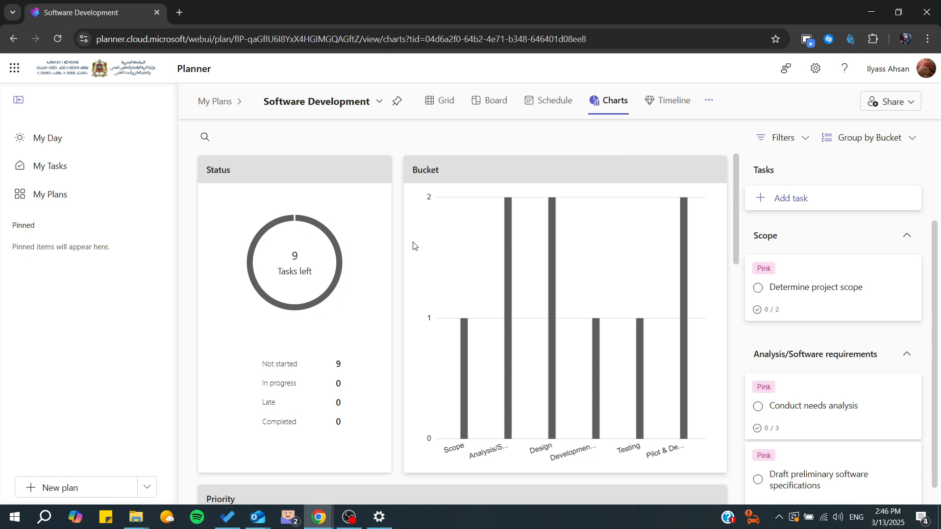
mouse_move(394, 222)
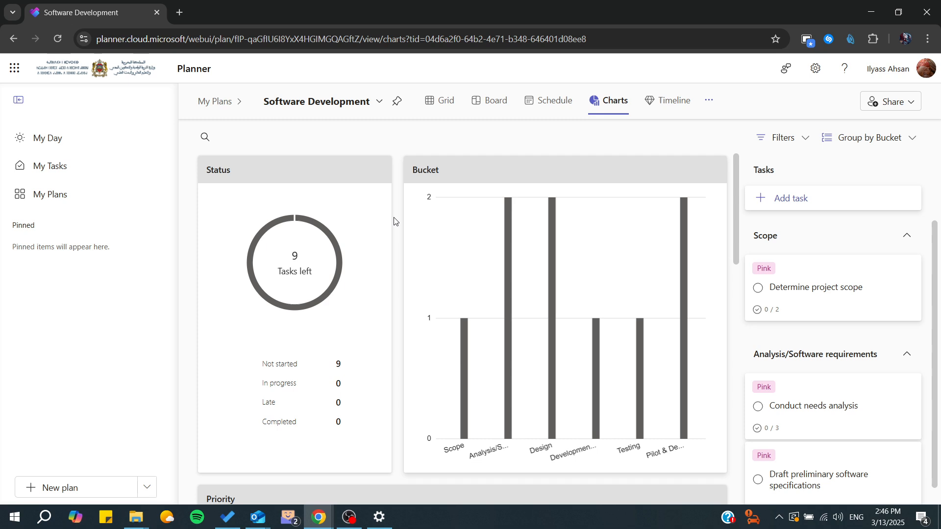
mouse_move(209, 116)
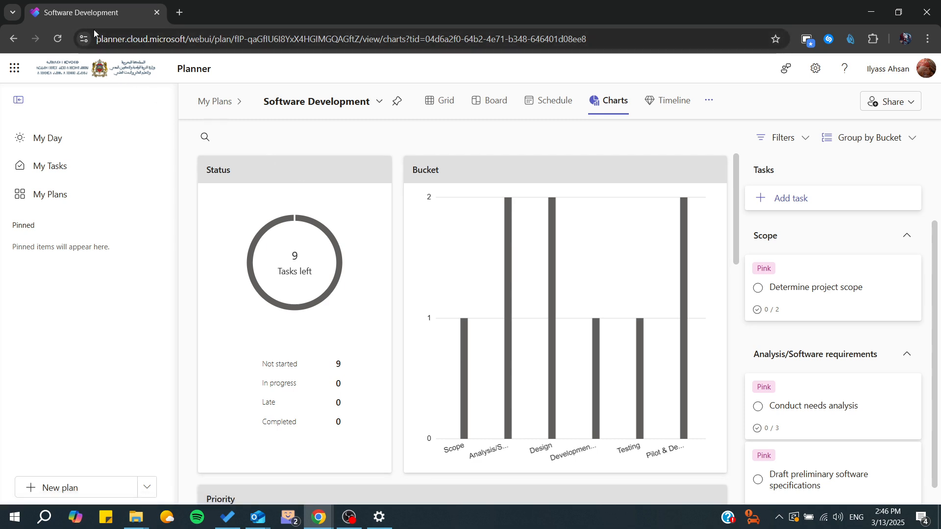
mouse_move(191, 155)
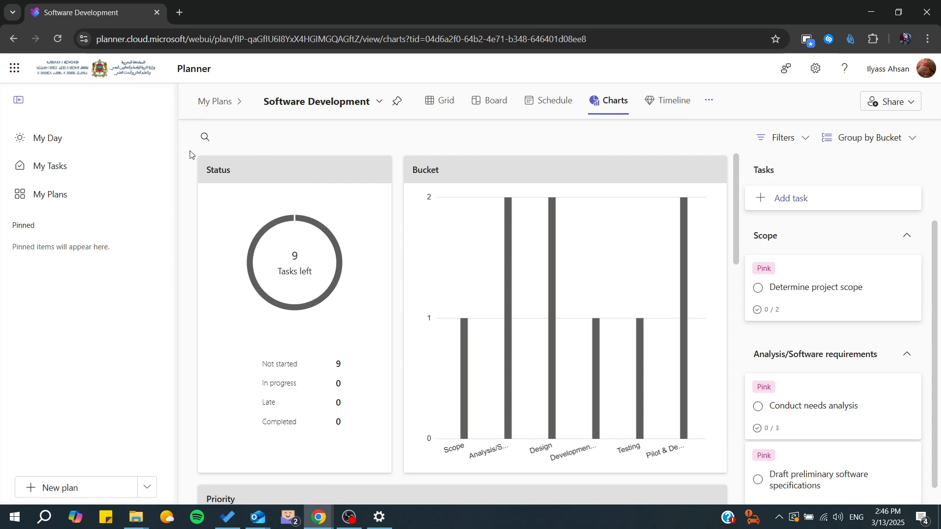
mouse_move(235, 135)
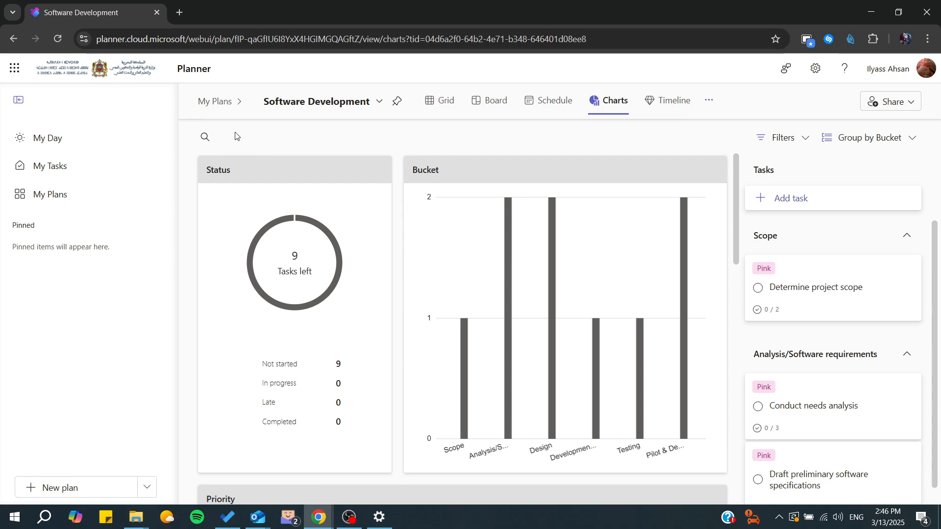